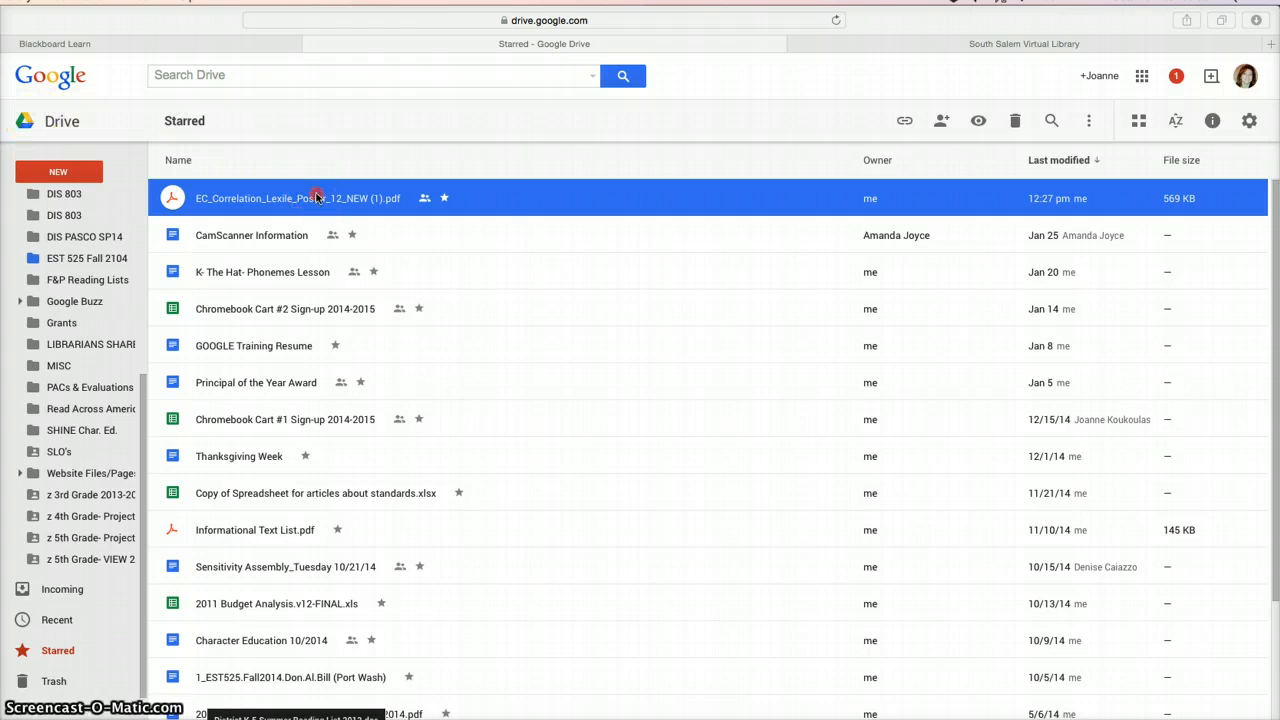
Generate a shareable view link for the starred EC_Correlation_Lexile_Poster PDF in Drive
right_click(298, 198)
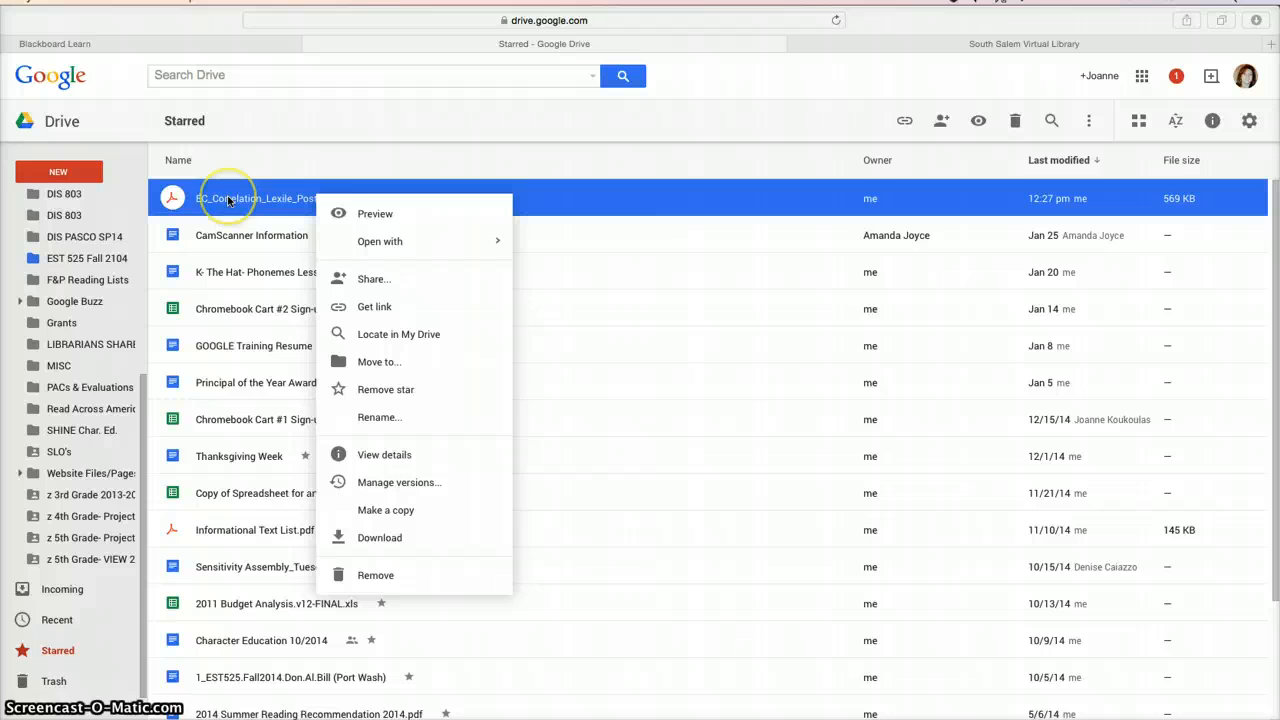
mouse_move(351, 315)
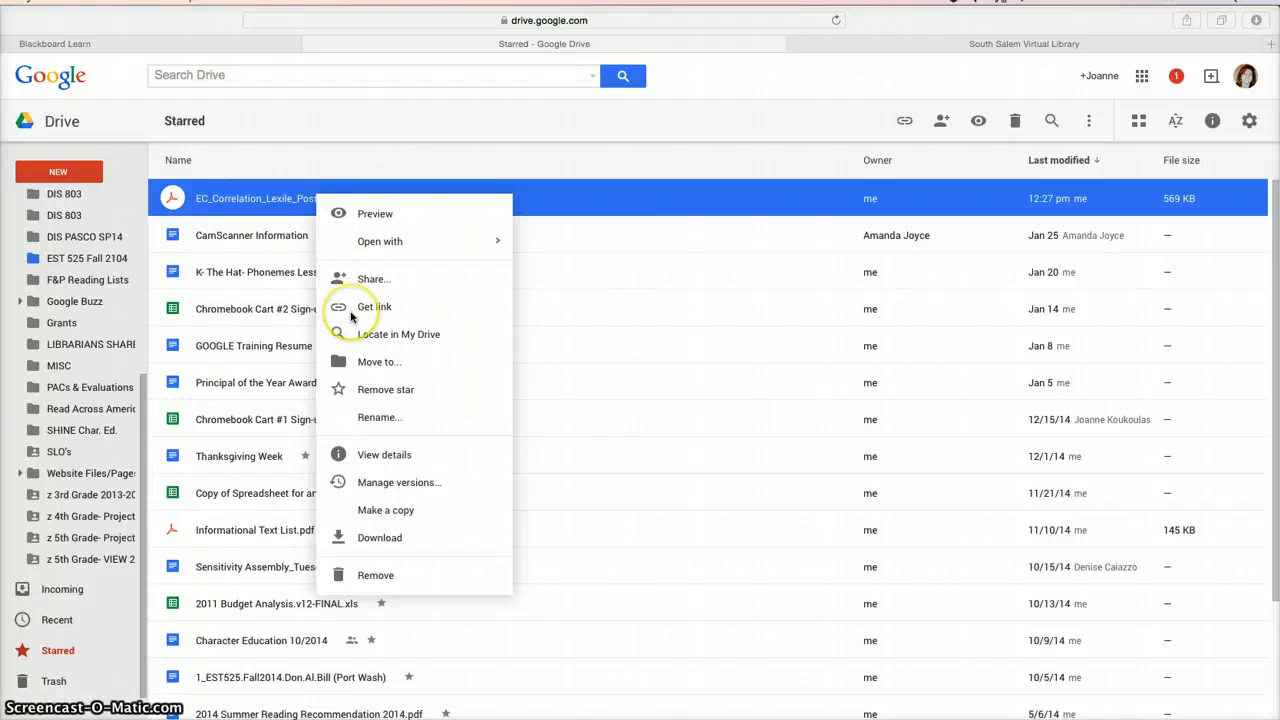
left_click(374, 307)
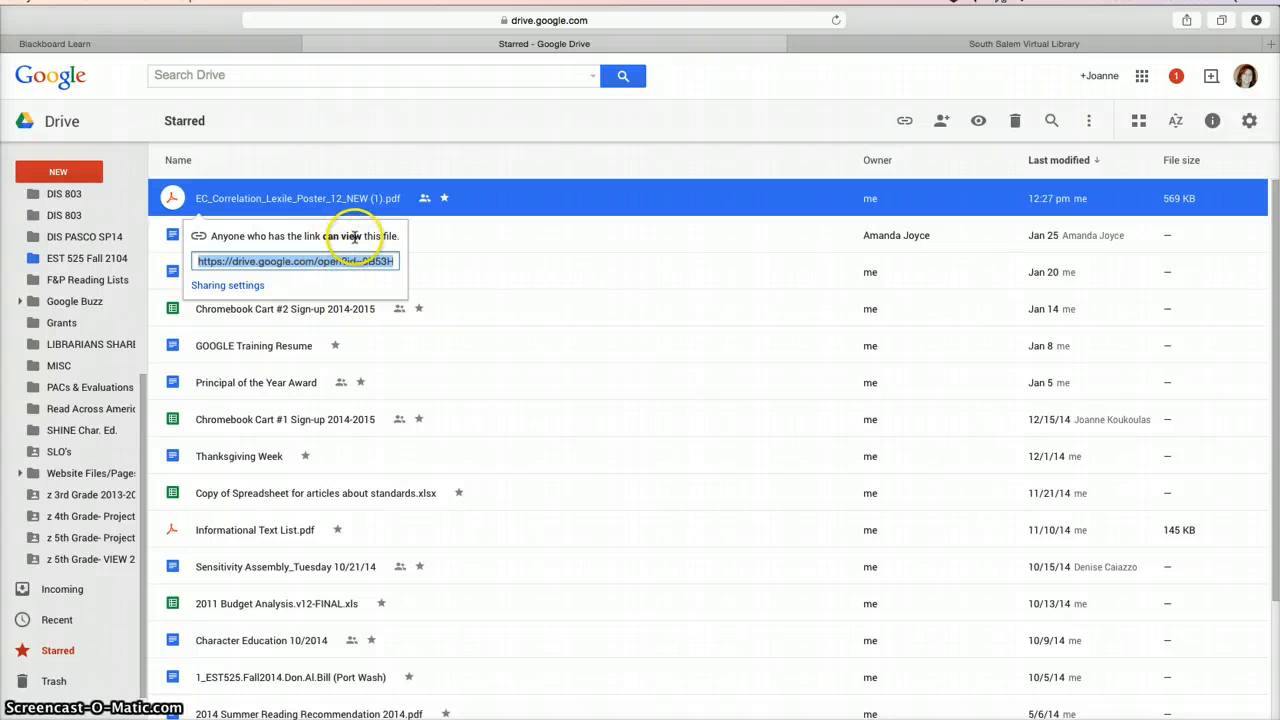
mouse_move(355, 235)
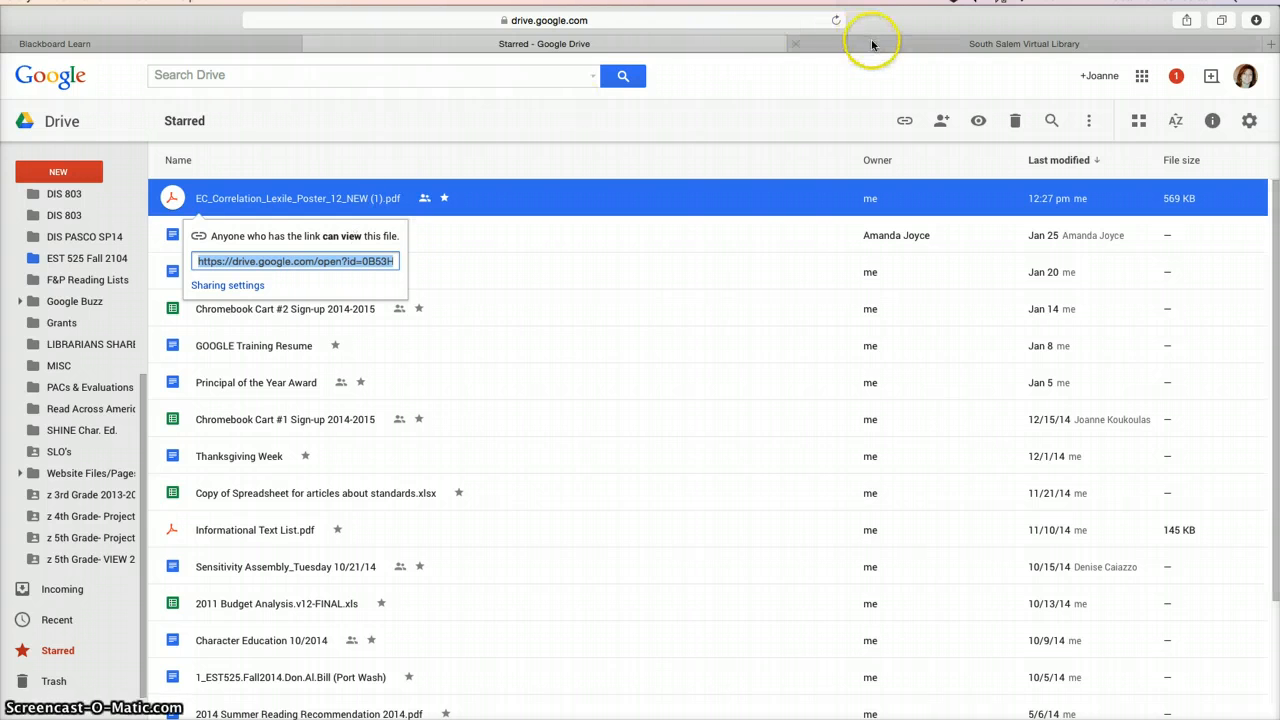
Switch to the South Salem Virtual Library Google Site tab and view its home page
left_click(1024, 43)
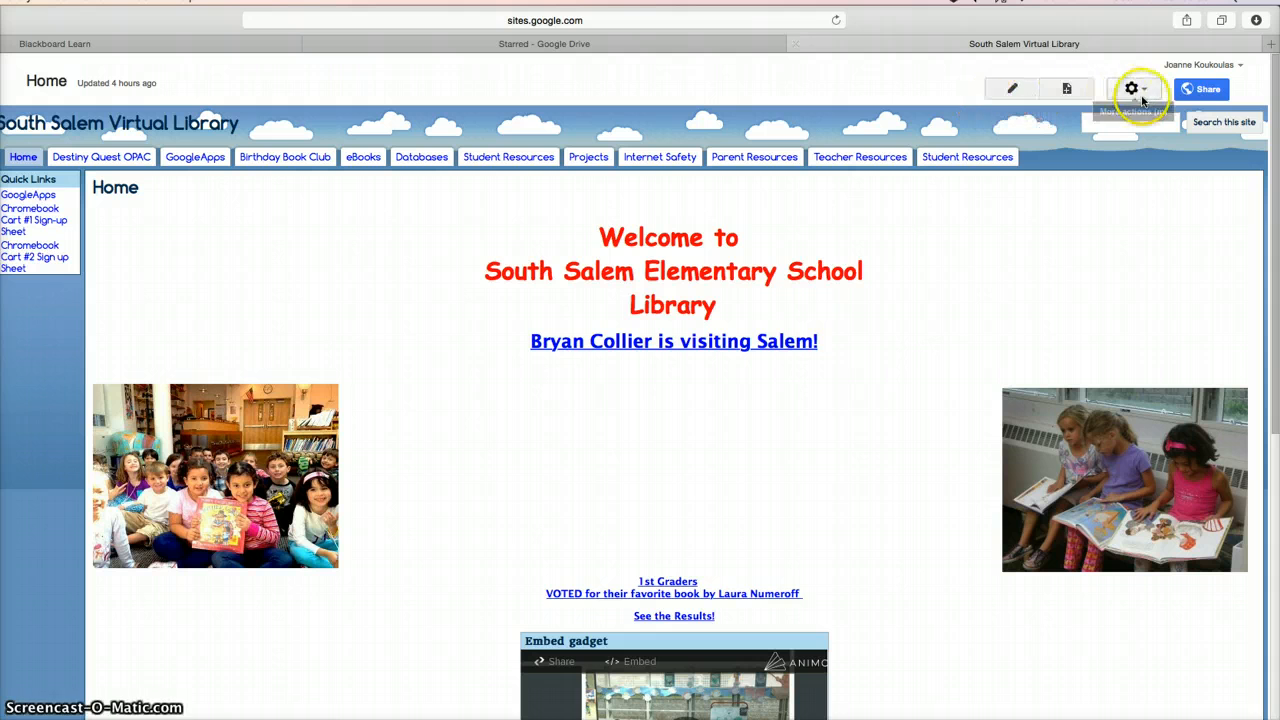
mouse_move(183, 222)
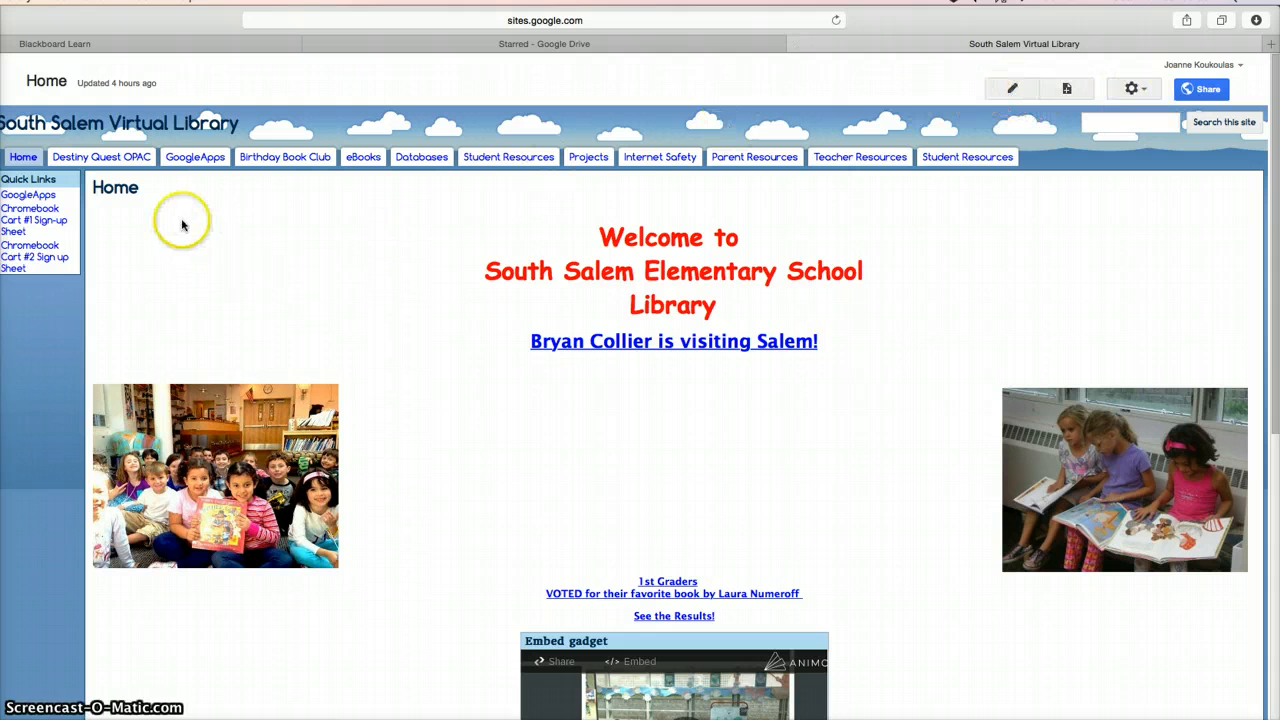
left_click(859, 157)
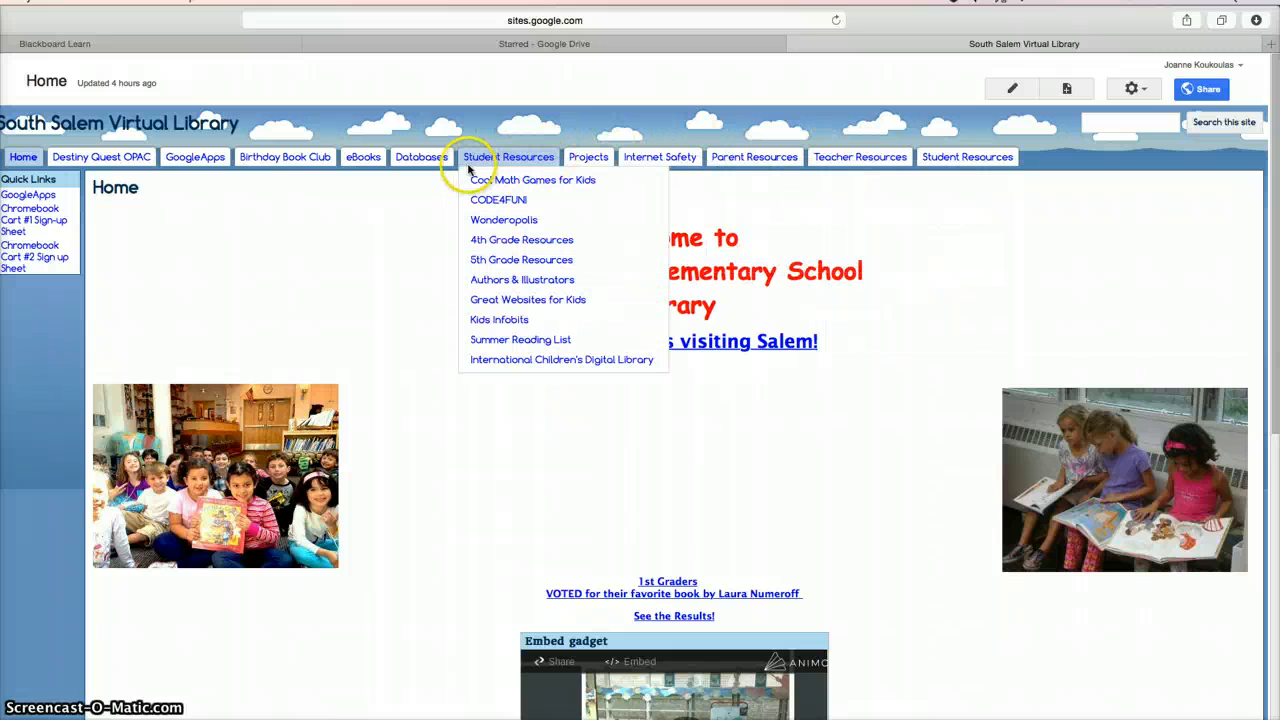
mouse_move(480, 360)
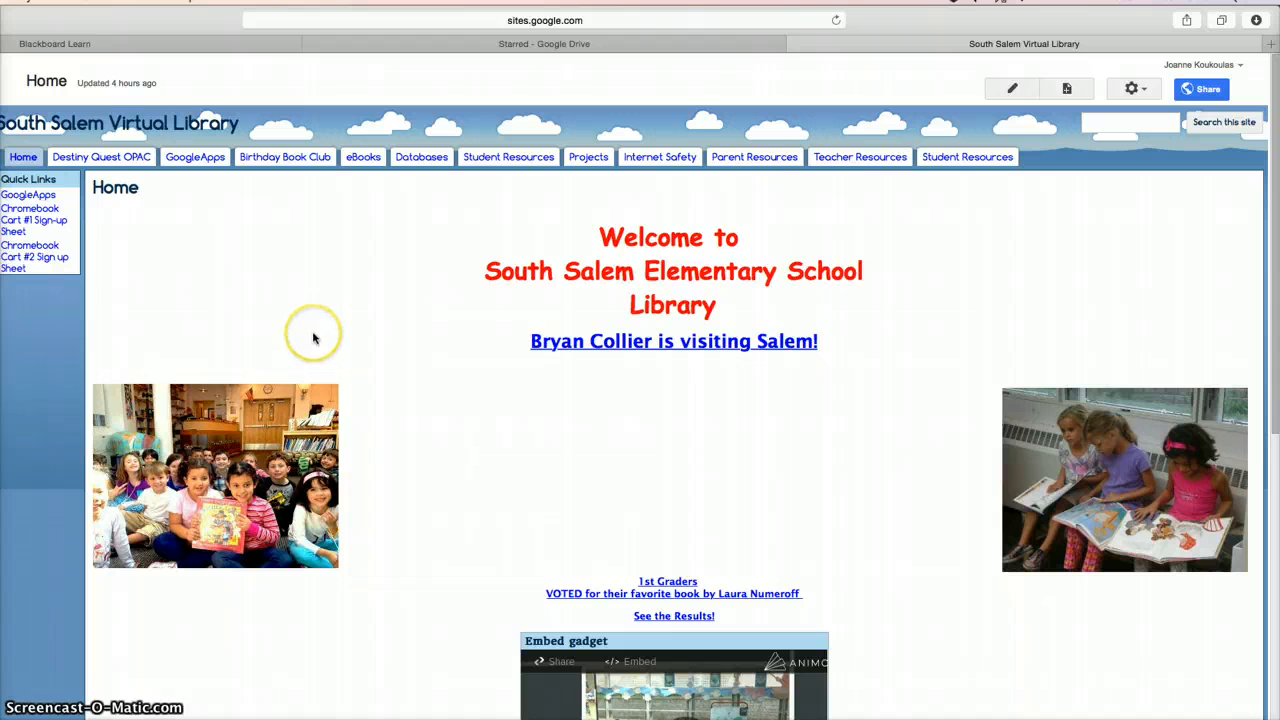
left_click(860, 157)
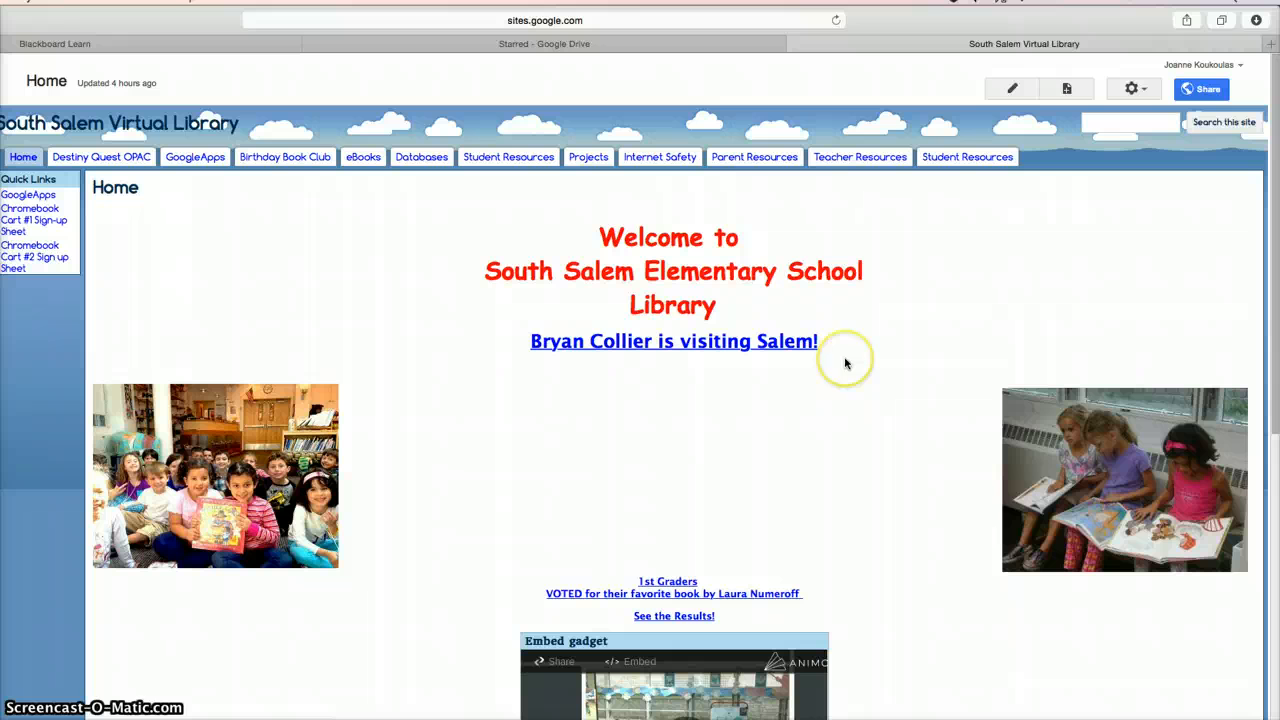
mouse_move(918, 332)
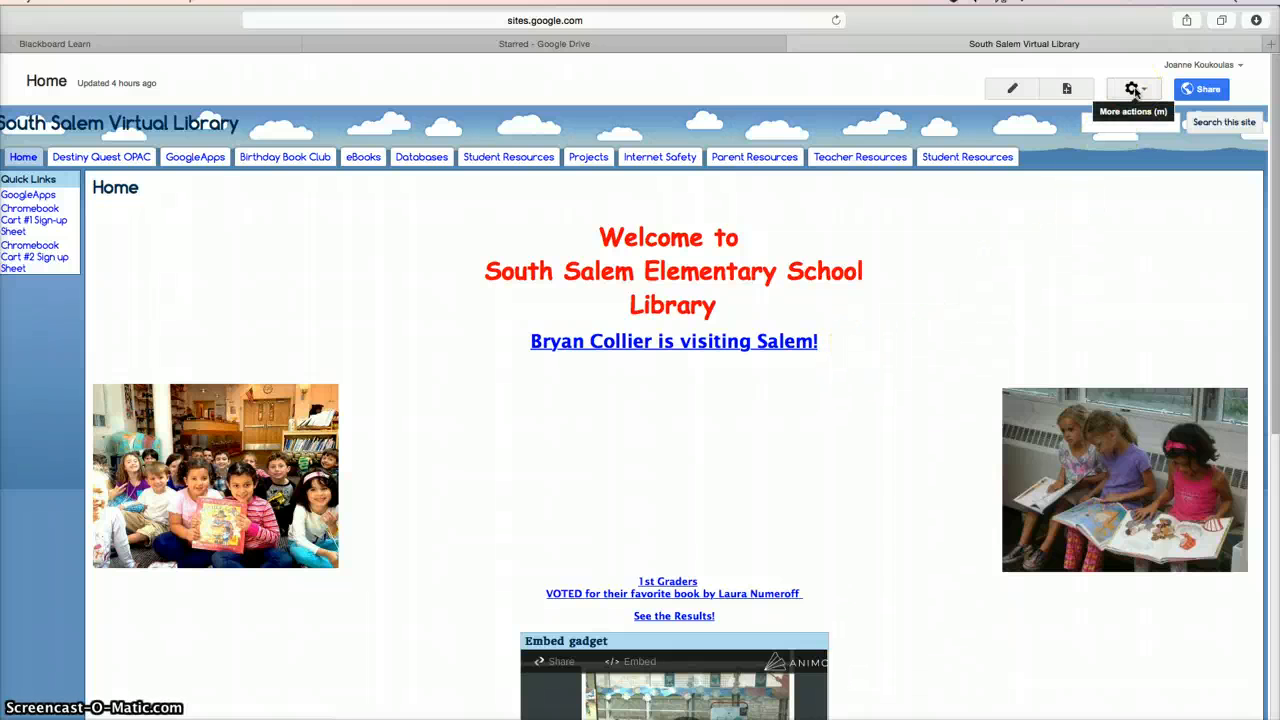
Enter Edit site layout mode from the gear More actions menu
left_click(1132, 89)
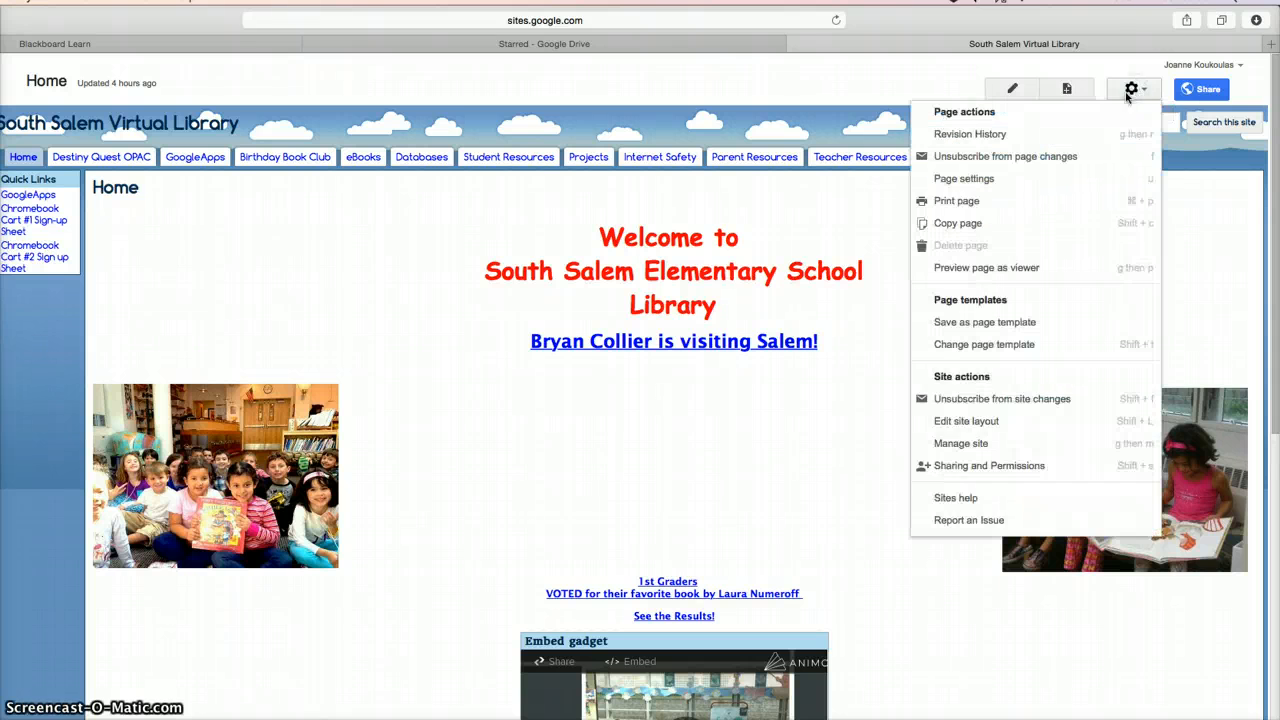
mouse_move(966, 420)
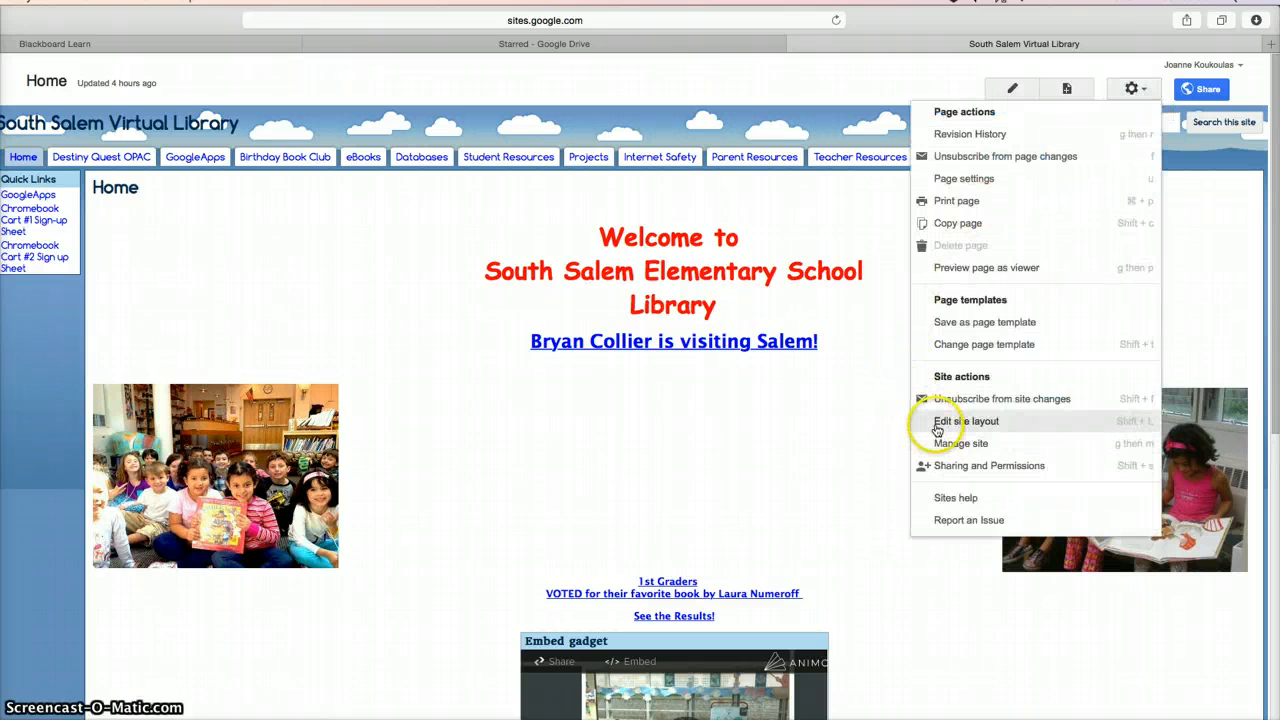
left_click(966, 420)
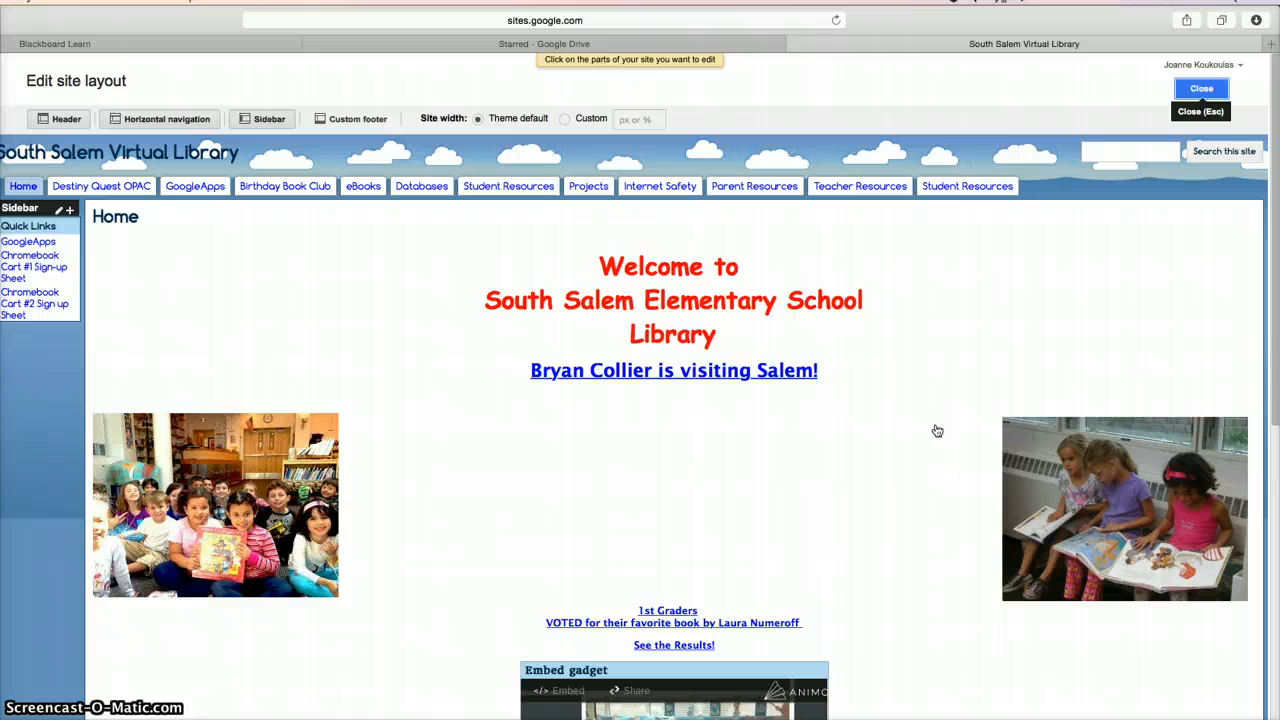
mouse_move(948, 102)
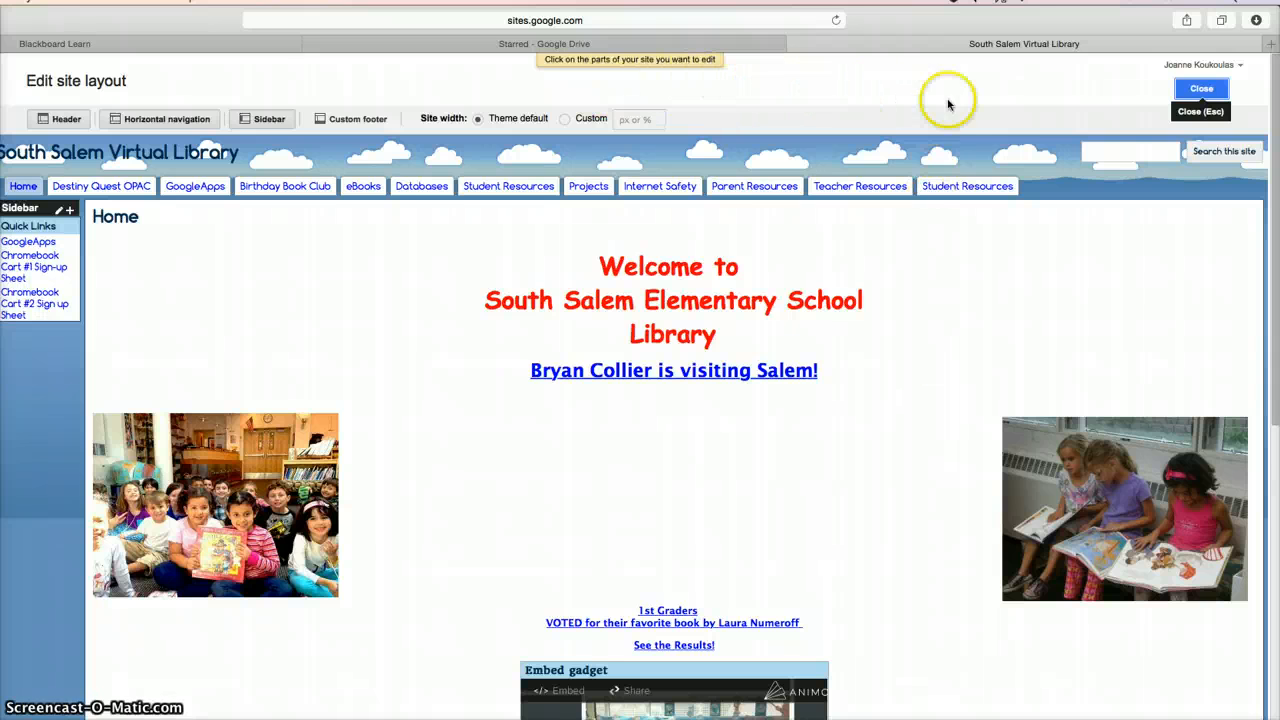
mouse_move(659, 186)
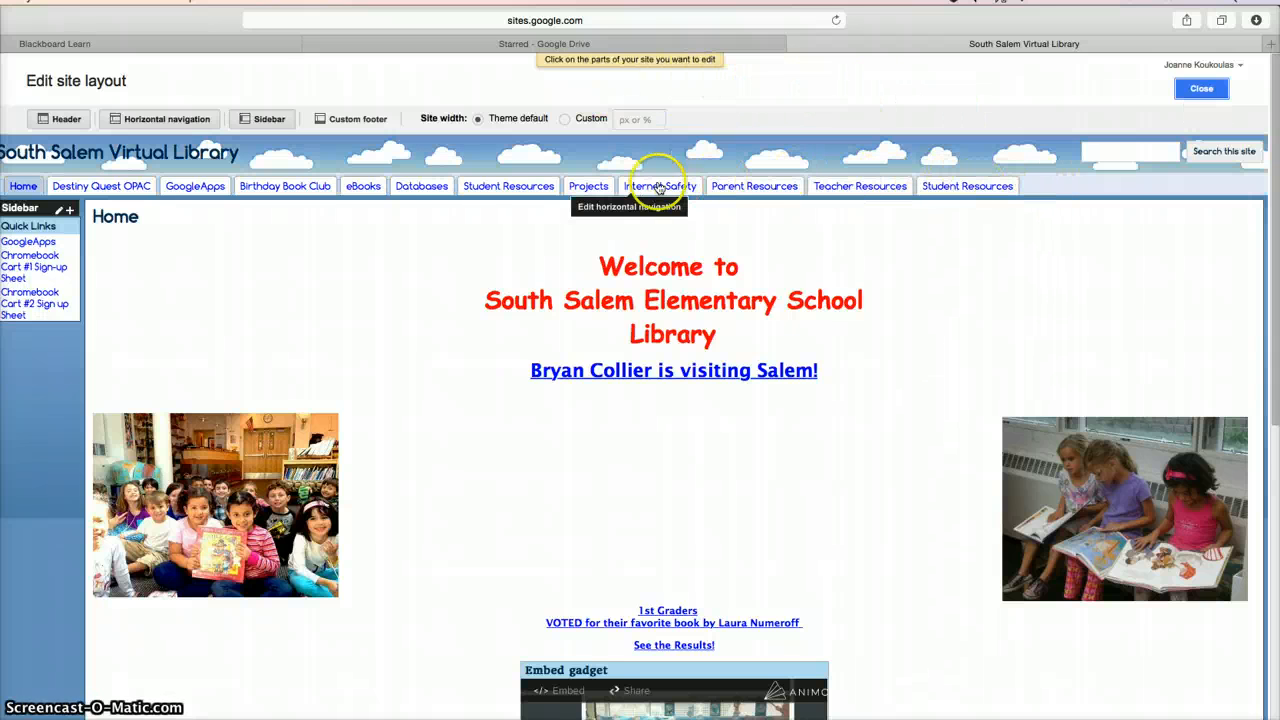
Open the tab bar's navigation settings and select 'Share my Lesson' under Teacher Resources
left_click(659, 186)
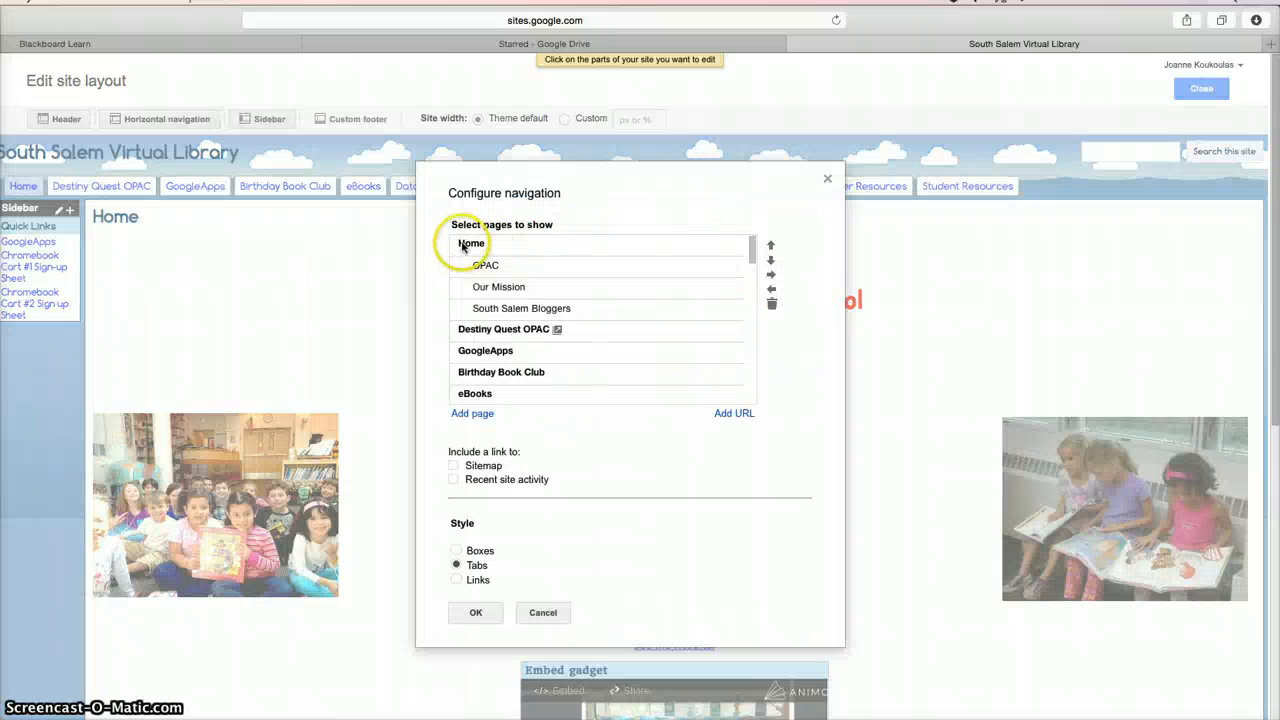
mouse_move(360, 283)
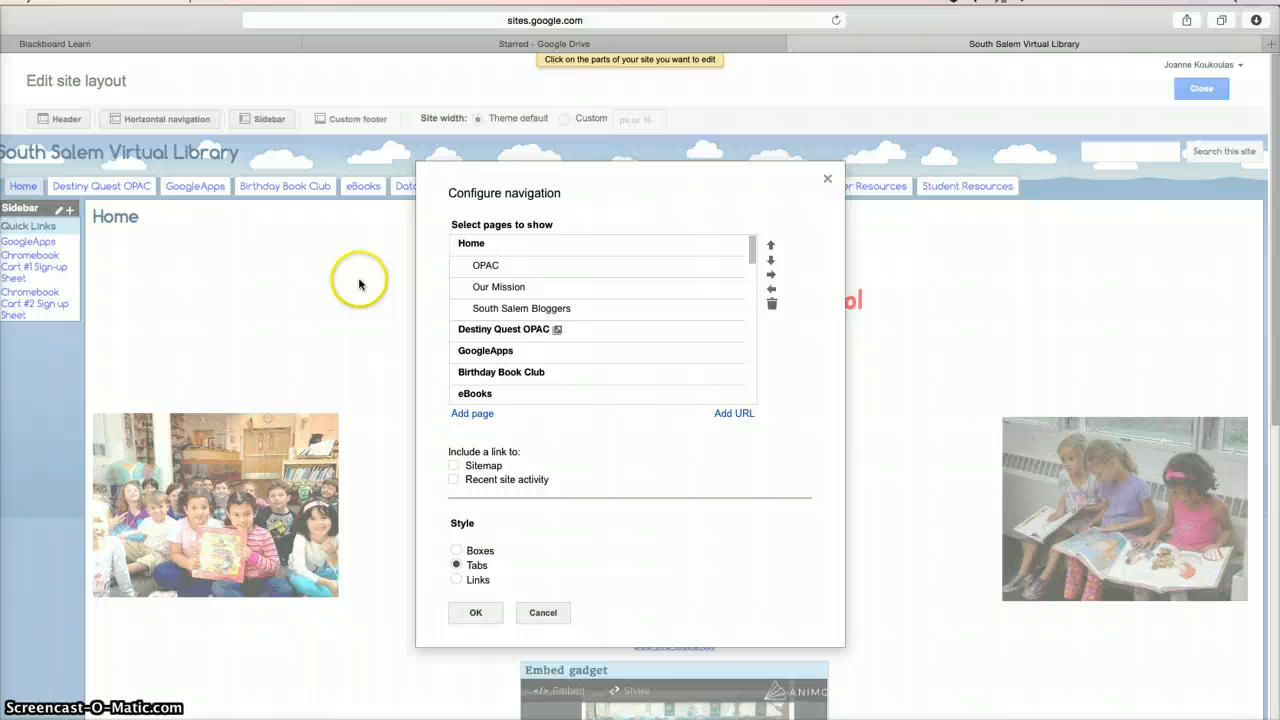
mouse_move(483, 277)
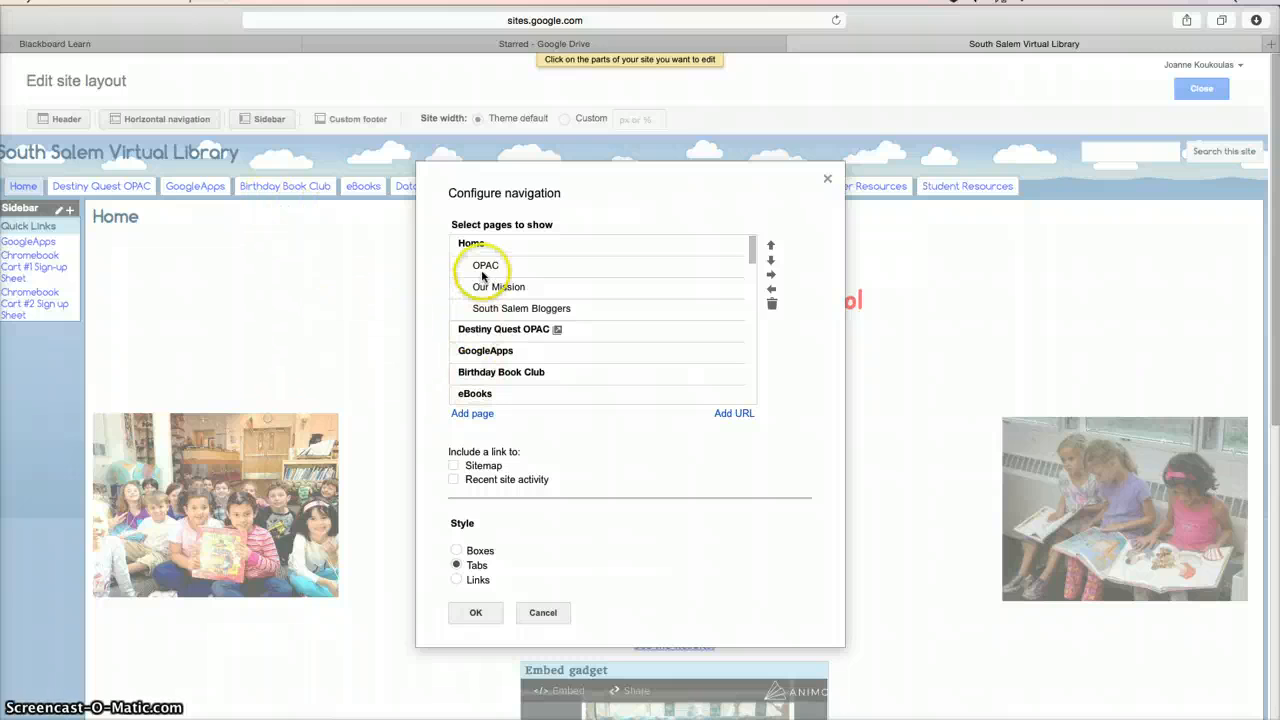
scroll("down", 3)
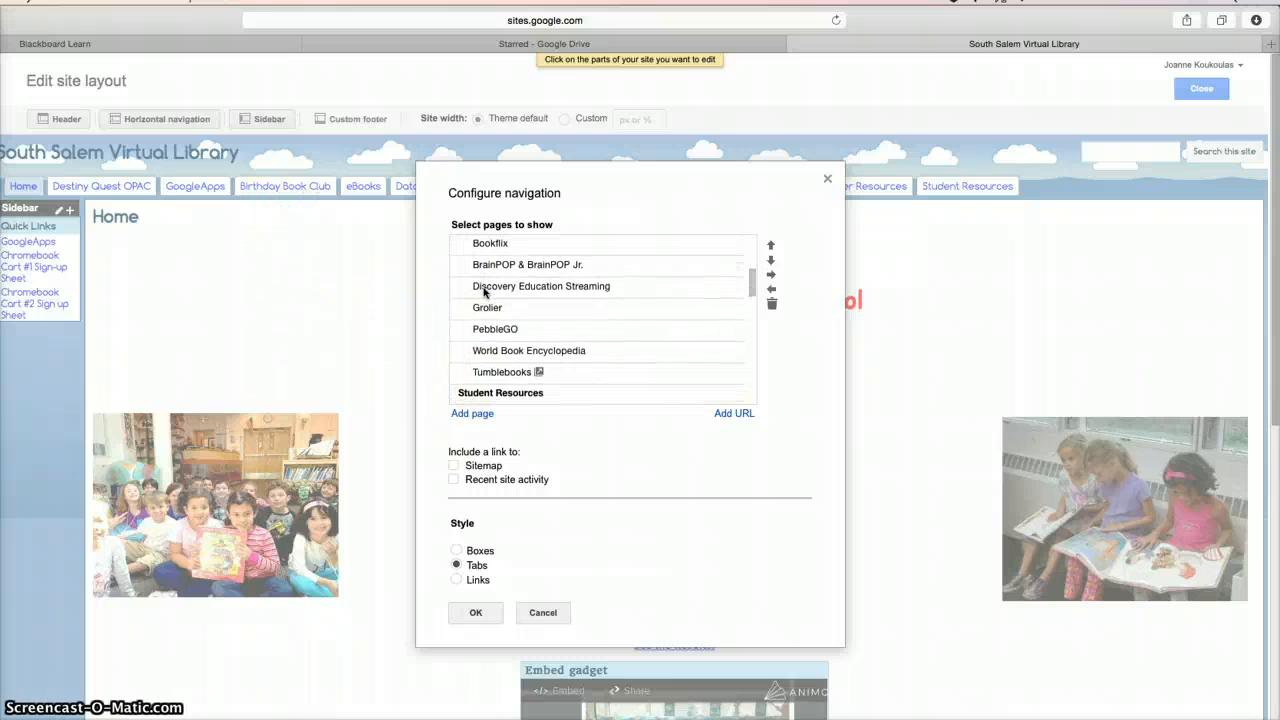
scroll("down", 3)
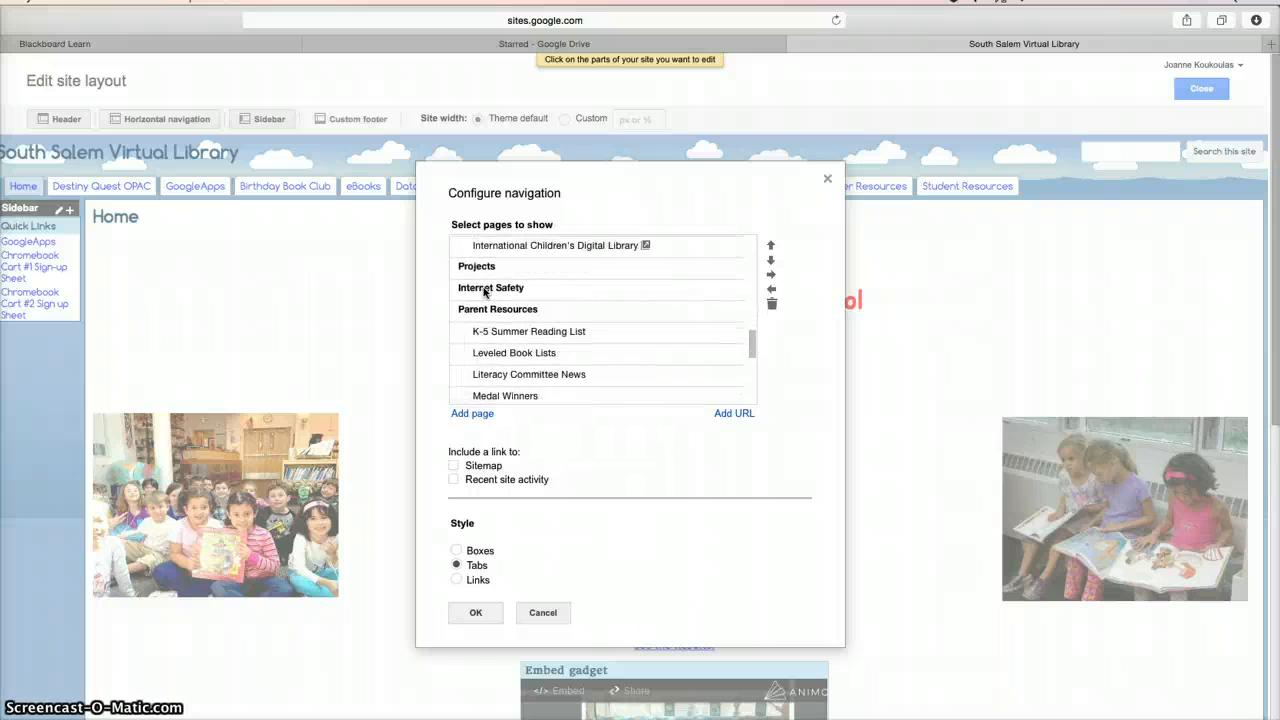
scroll("down", 3)
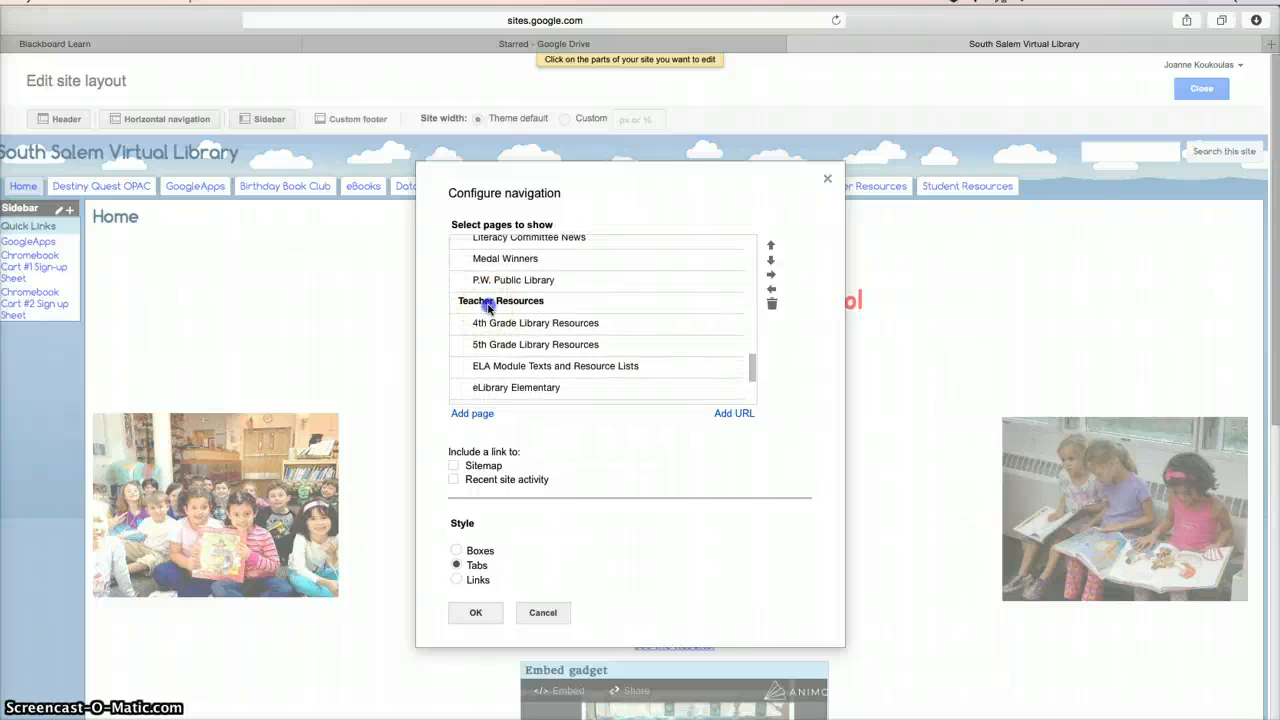
scroll("down", 3)
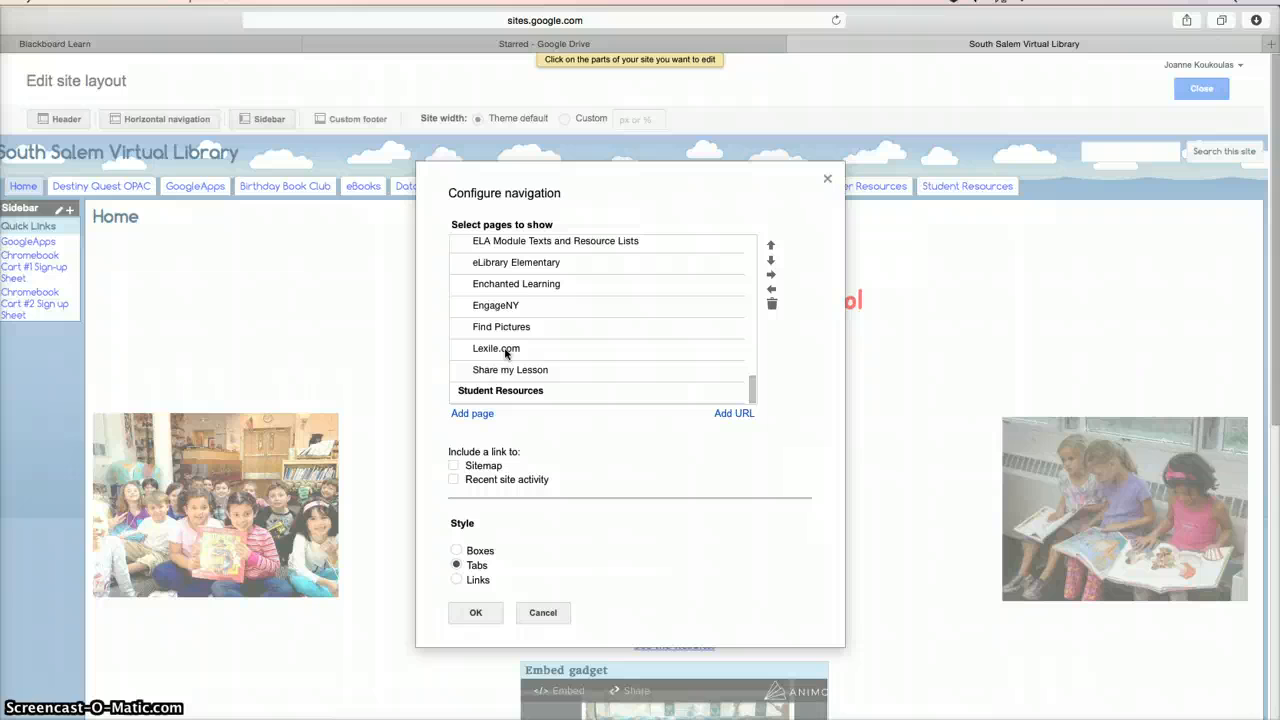
left_click(510, 369)
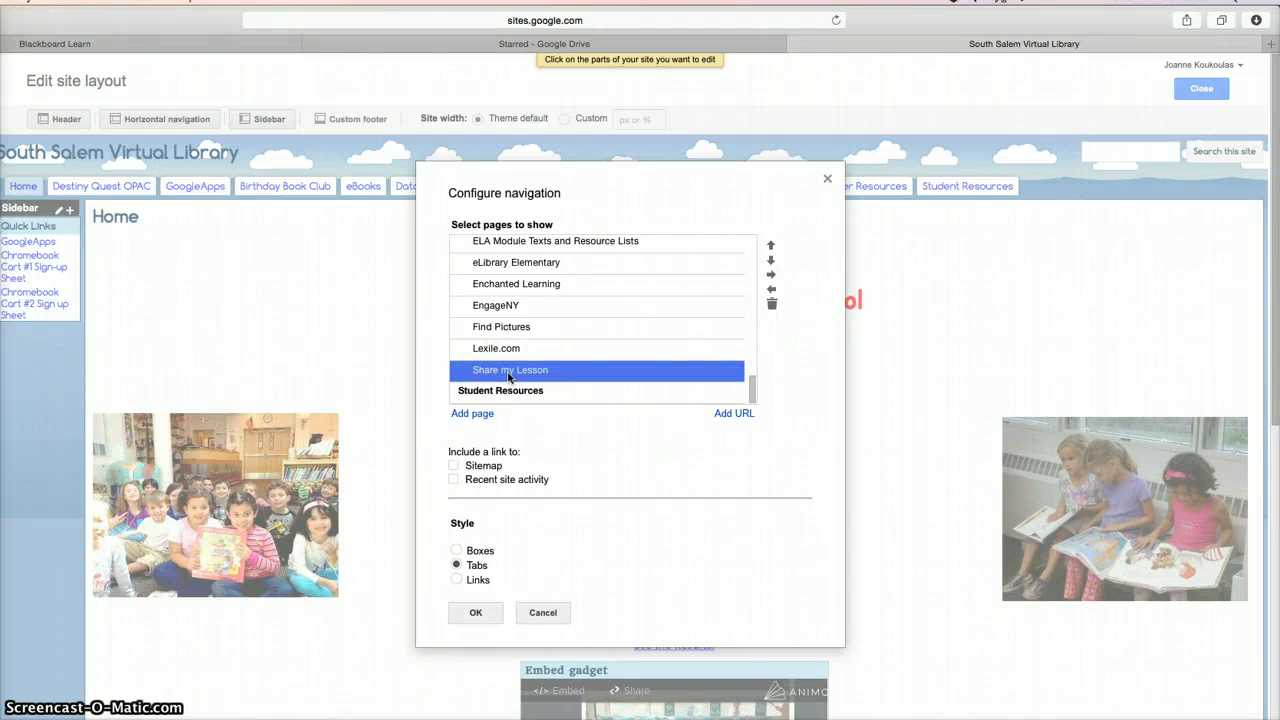
Add URL link 'Text Leveling Correlation Guide' to the Drive PDF, opening in a new window
left_click(734, 413)
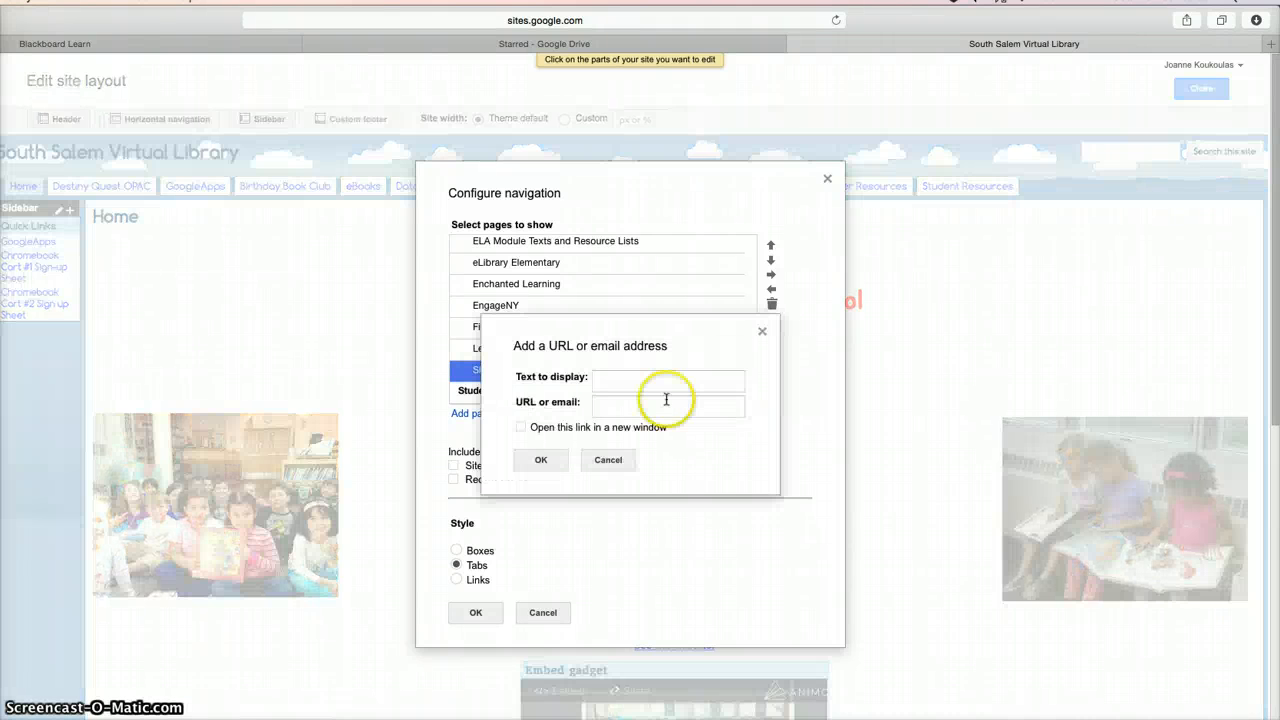
left_click(667, 381)
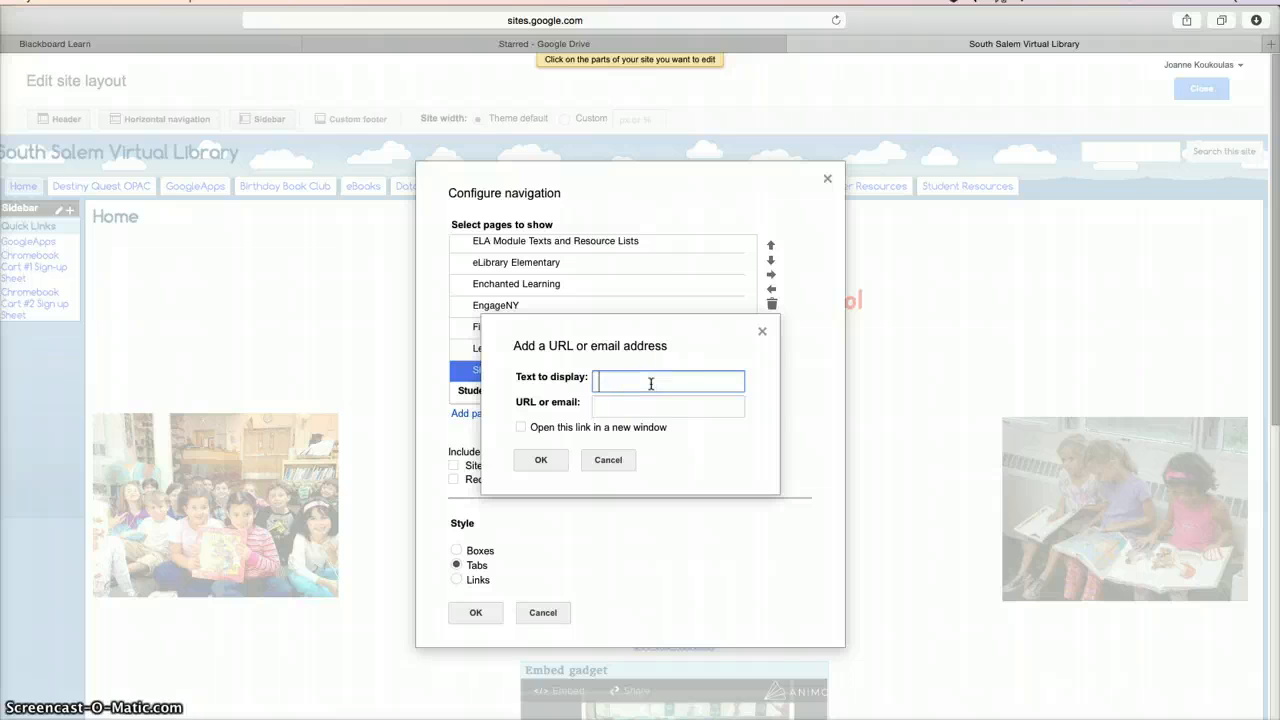
type("Text Level")
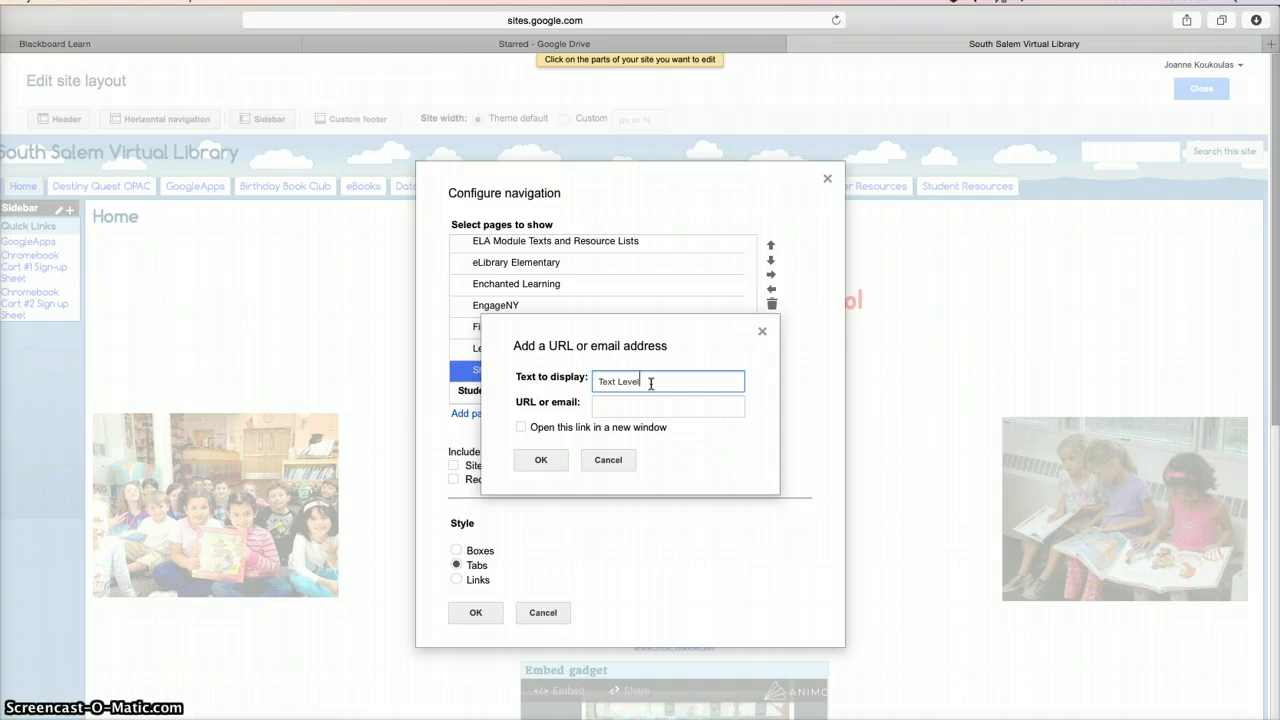
type("ing Con")
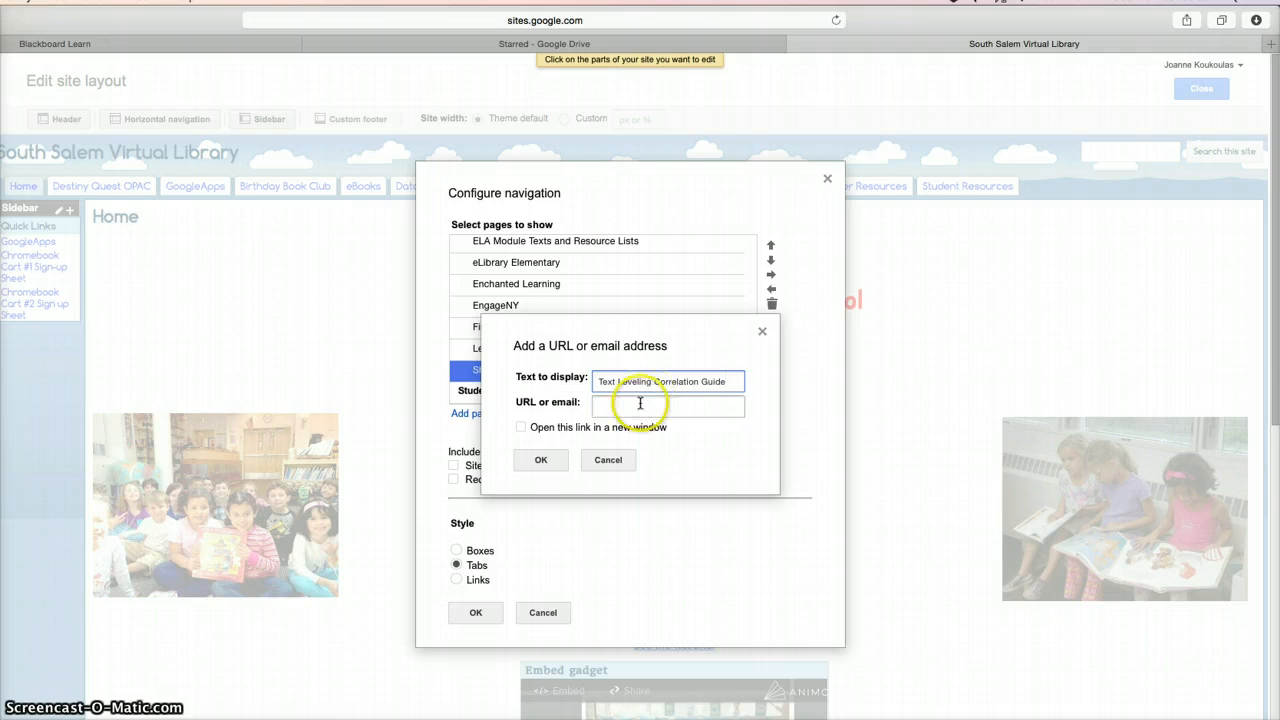
type("oQTRyUmhMnhfeW8&authuser=0")
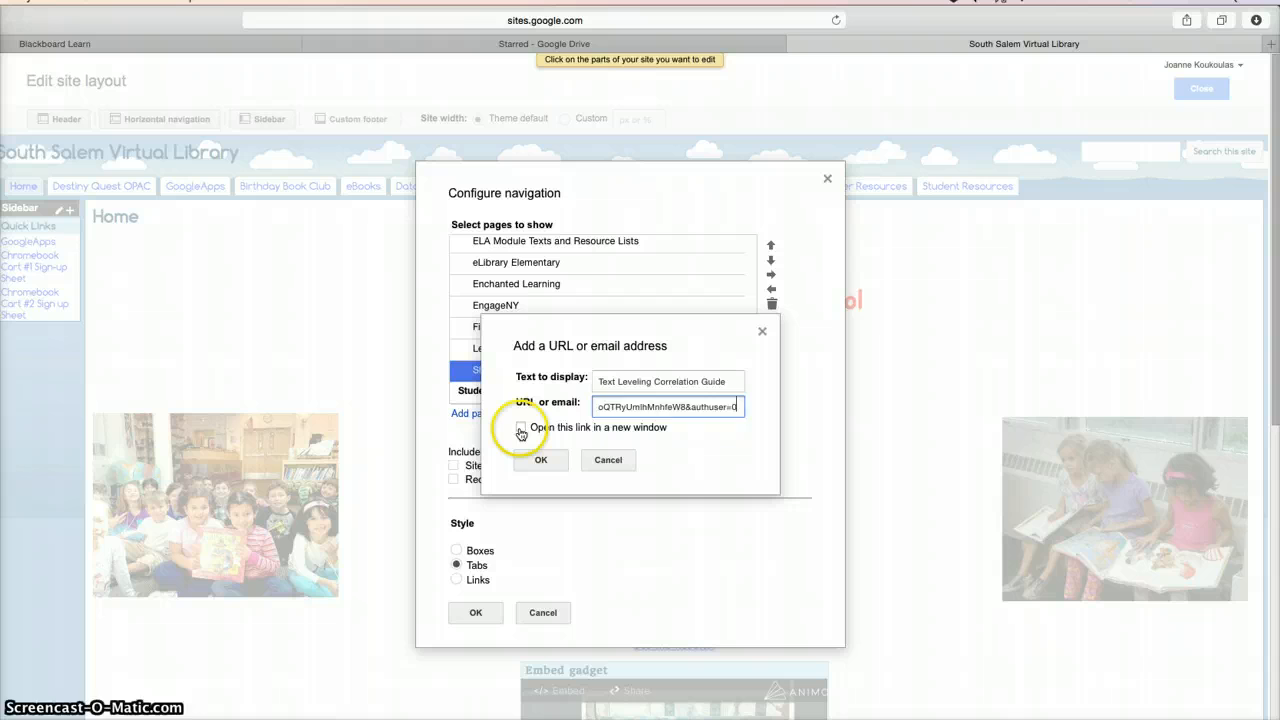
left_click(521, 427)
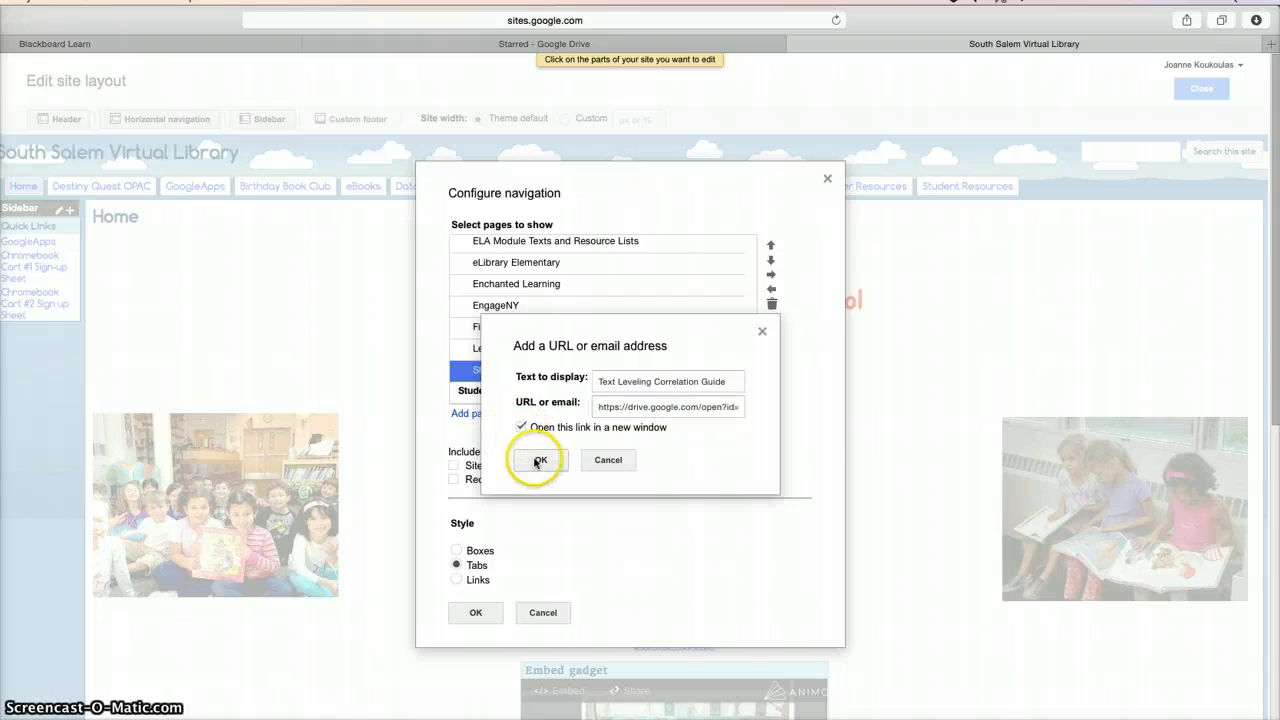
left_click(540, 460)
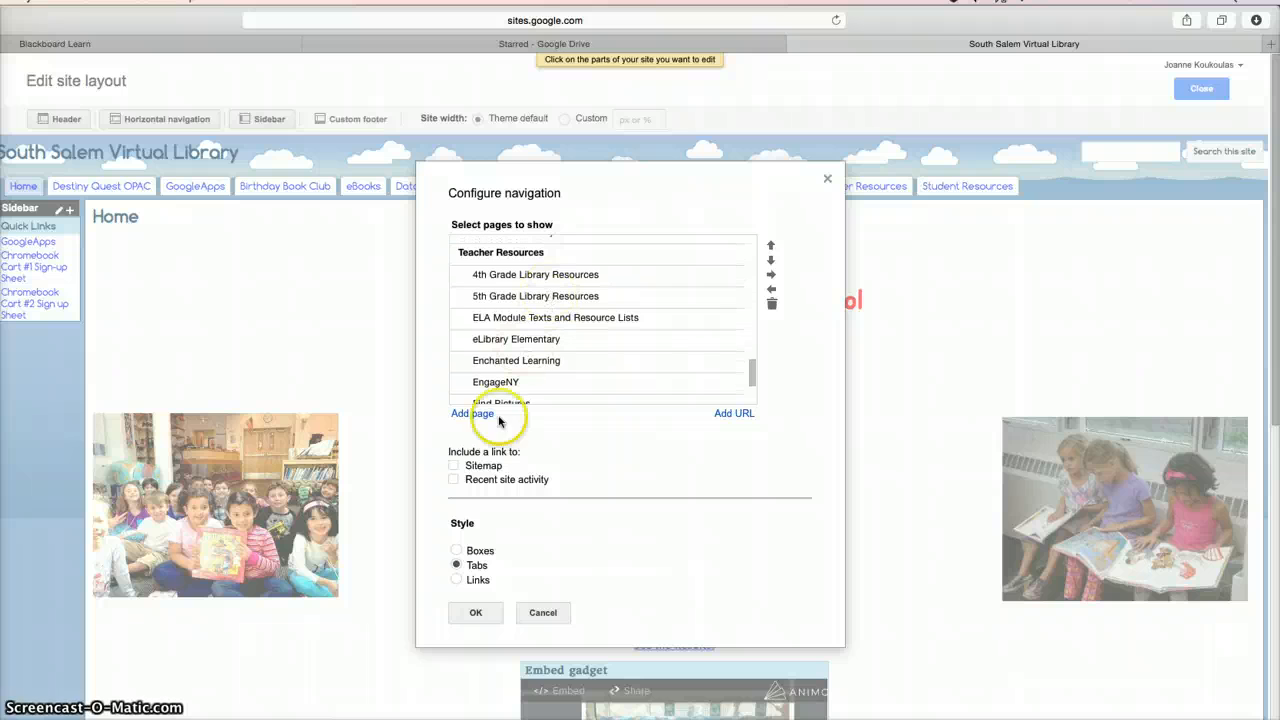
mouse_move(509, 575)
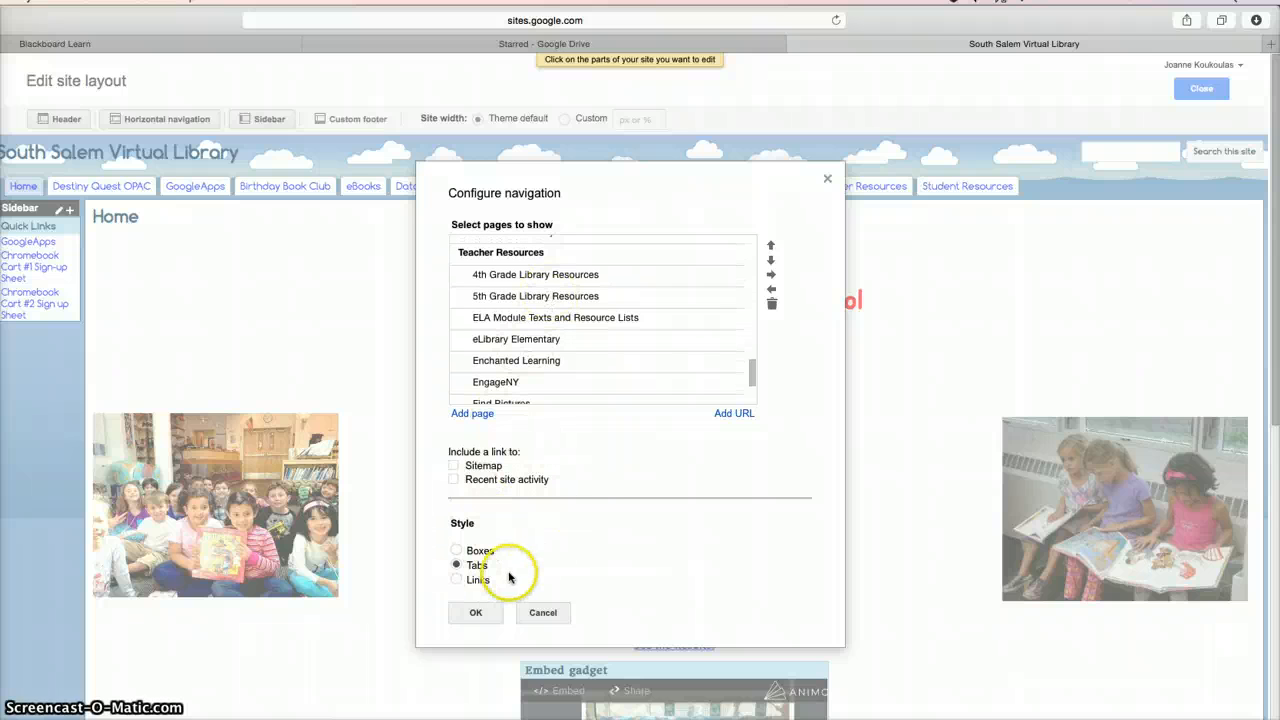
Save navigation, close layout editing, and open Teacher Resources > Text Leveling Correlation Guide
left_click(476, 612)
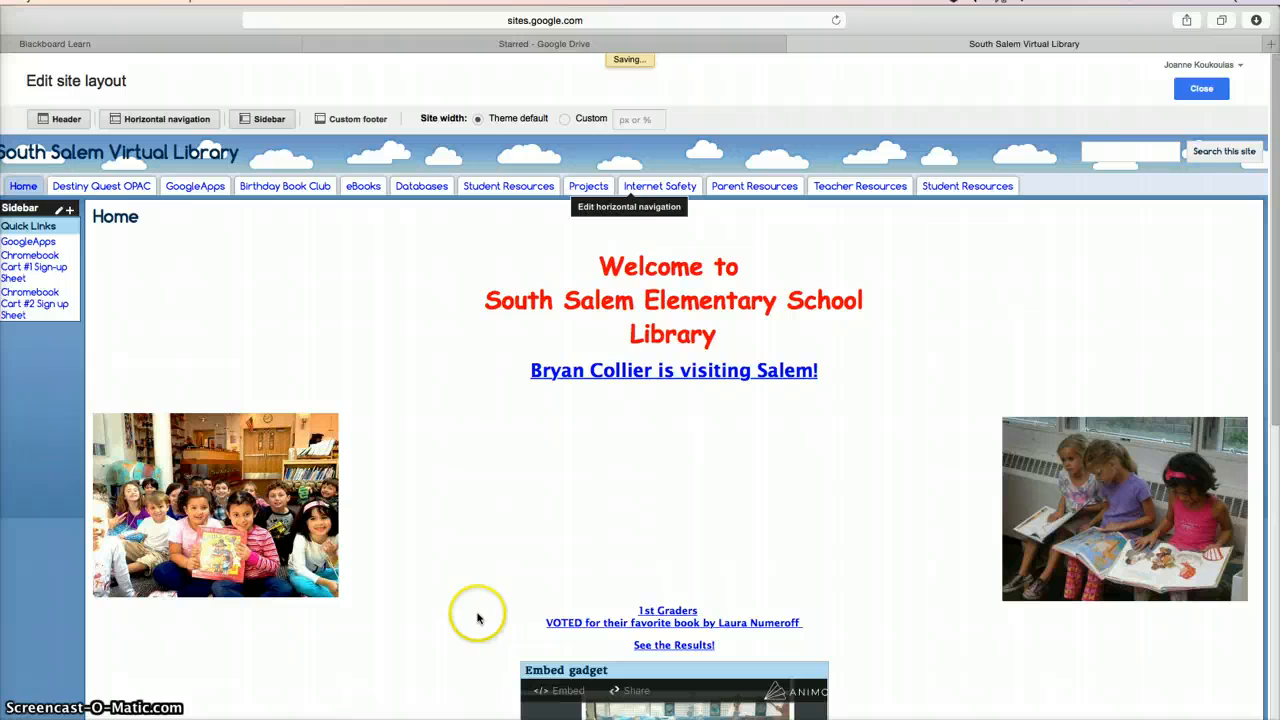
left_click(1201, 88)
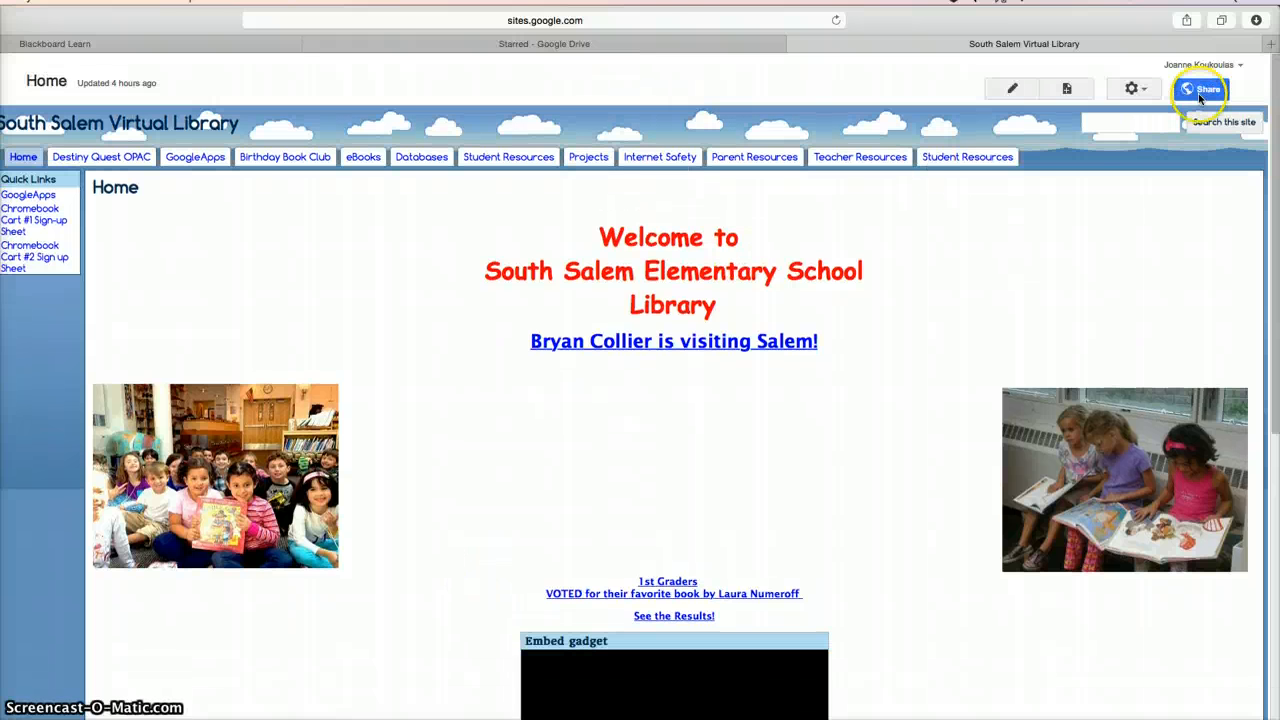
mouse_move(955, 328)
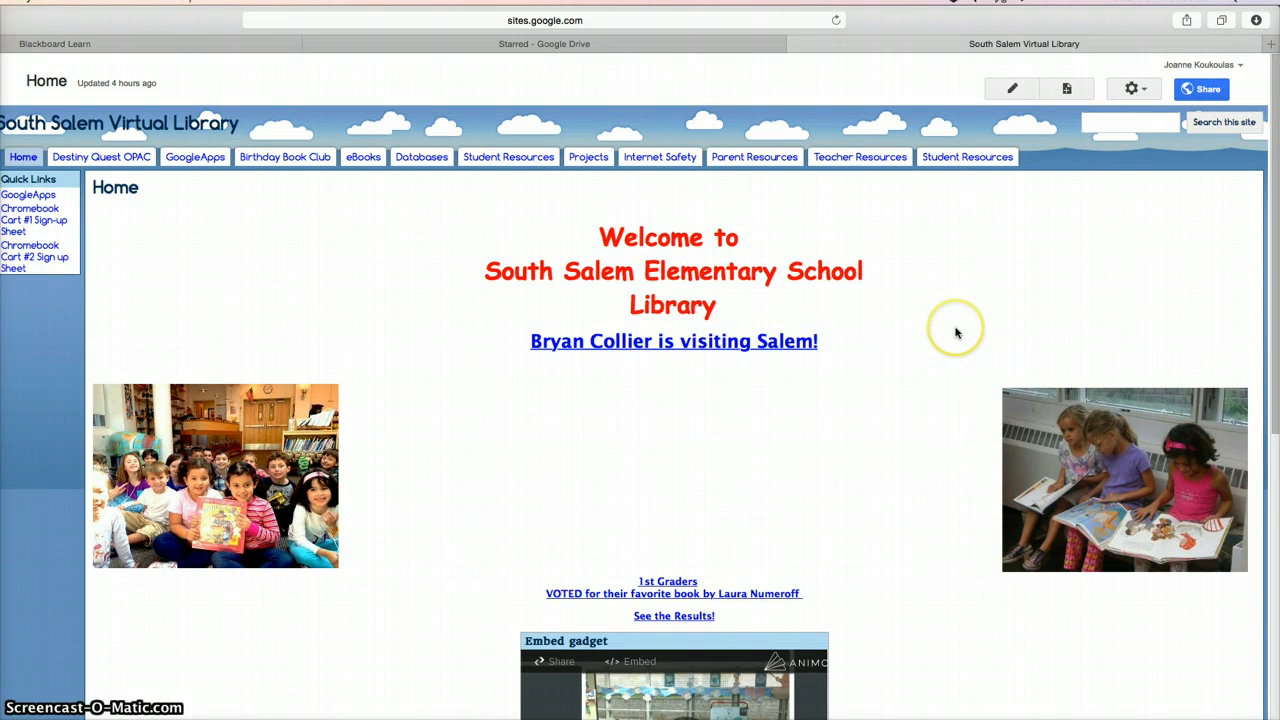
left_click(859, 157)
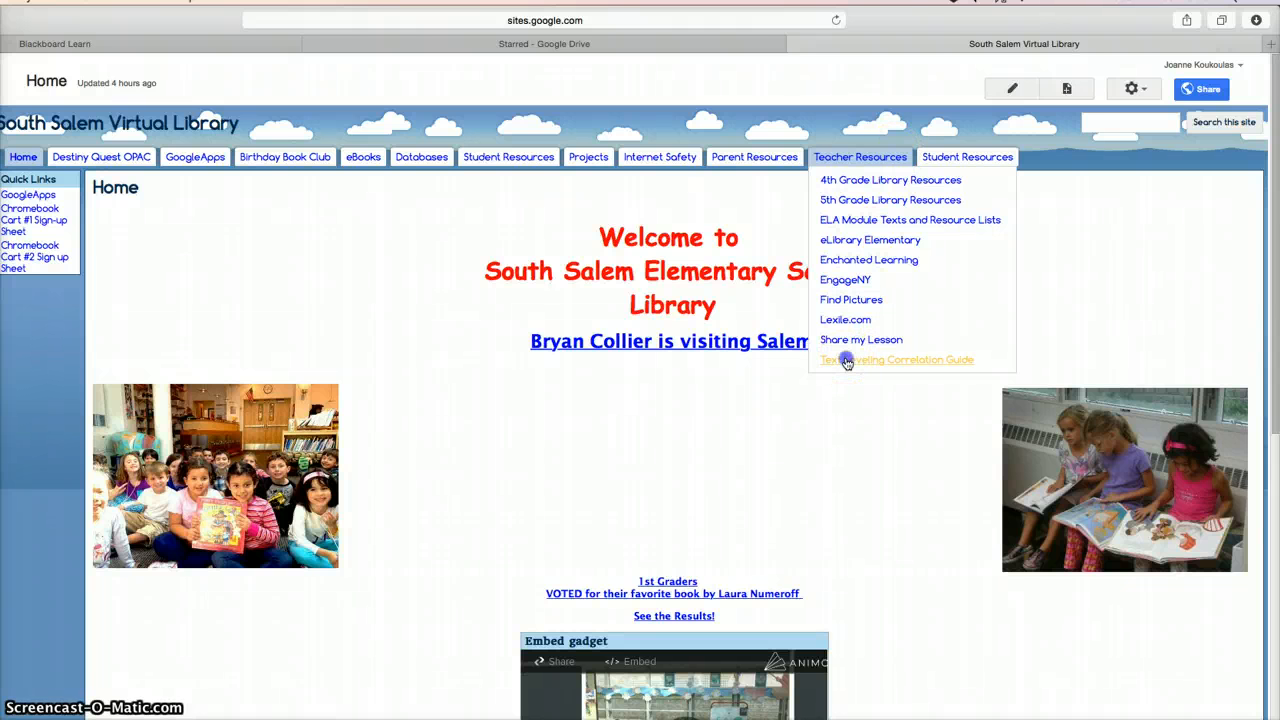
left_click(896, 359)
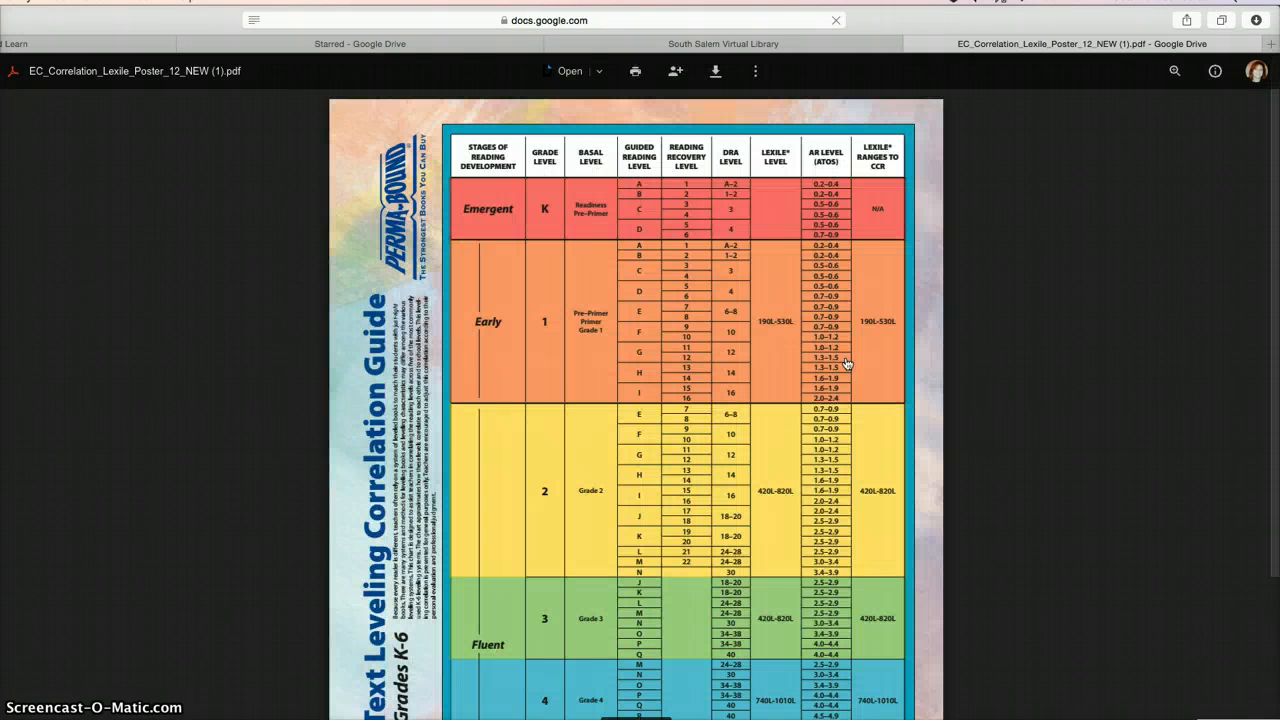
Scroll down the correlation guide PDF to see more grade-level rows
scroll("down", 3)
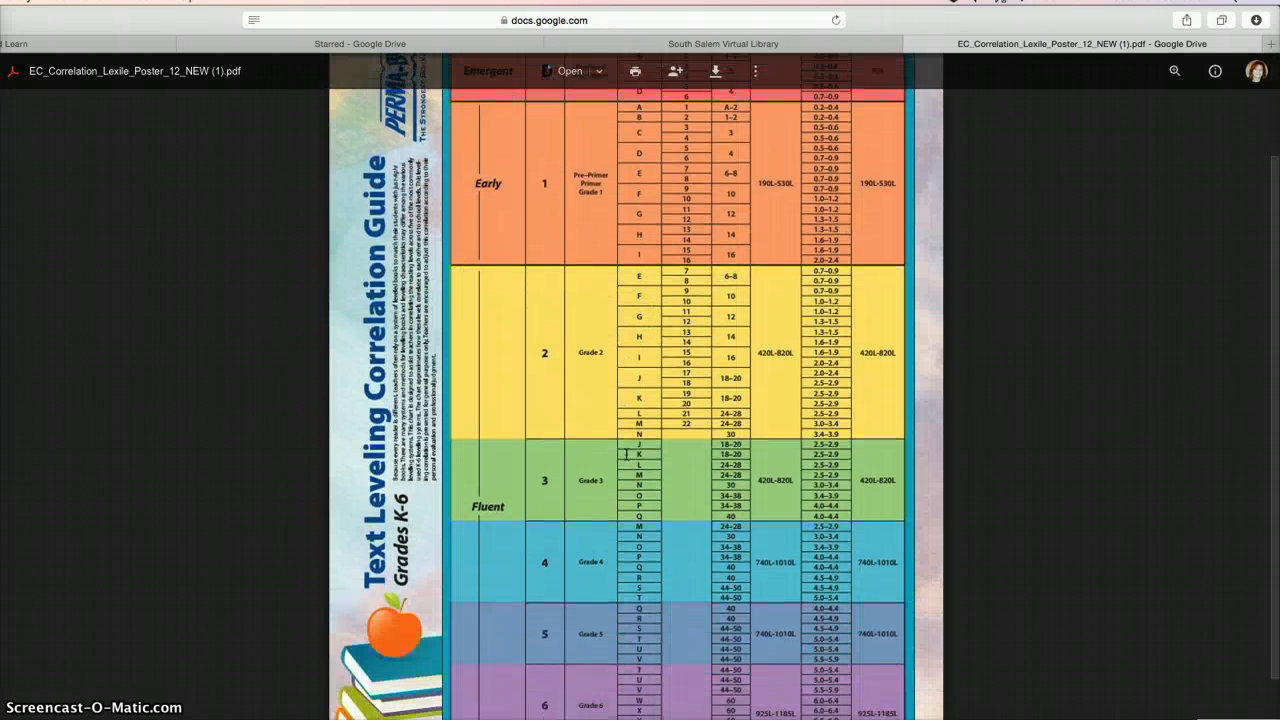